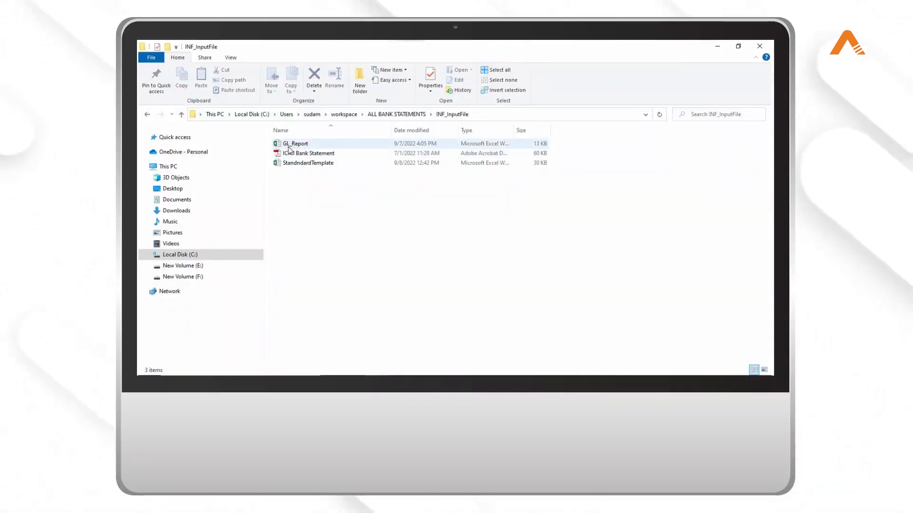
Attach ICICI Bank Statement as Desc_InputPDF and GL_Report as Desc_GLReport in Request Details
left_click(313, 153)
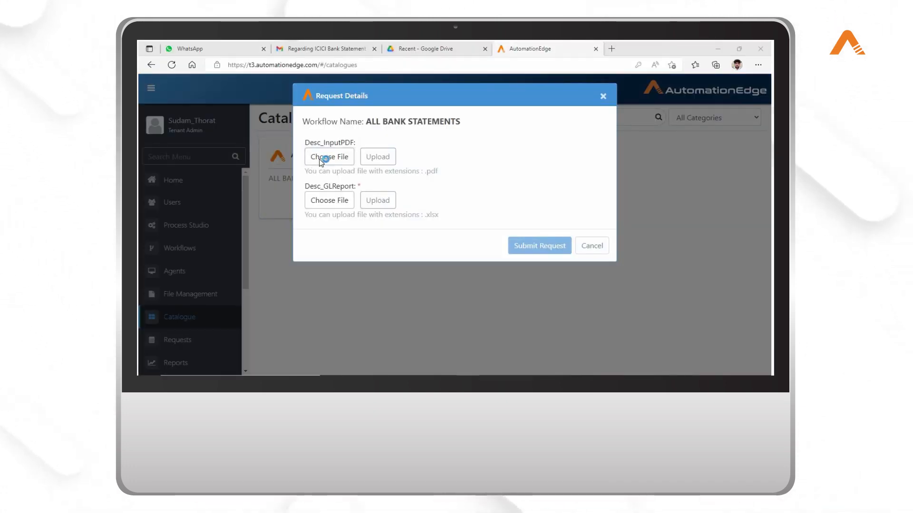
left_click(329, 155)
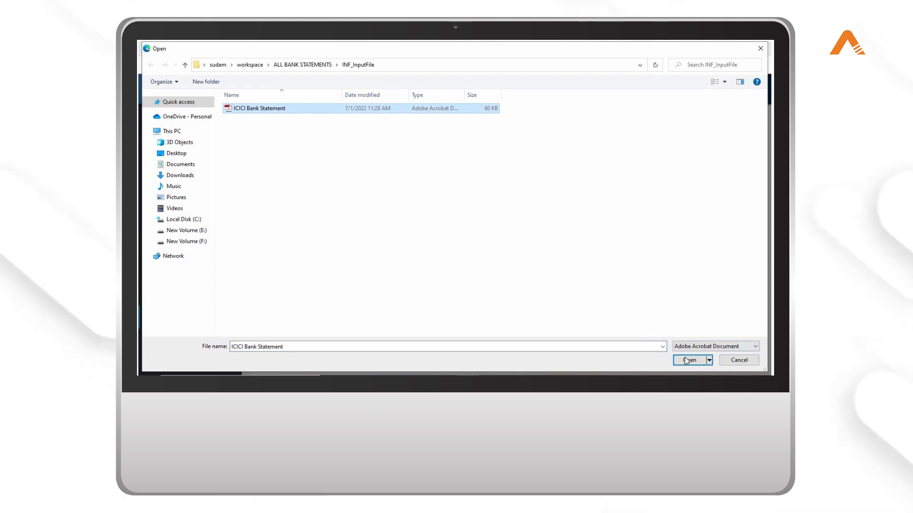
left_click(689, 360)
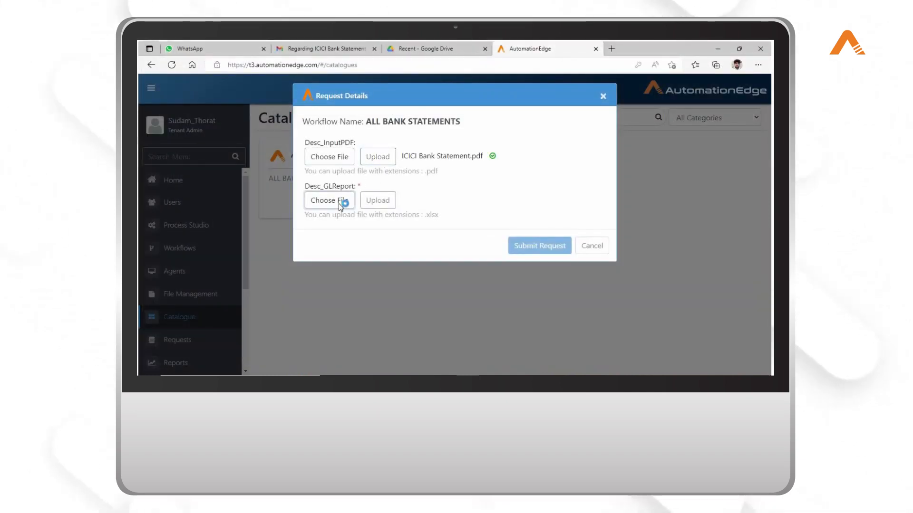
left_click(329, 200)
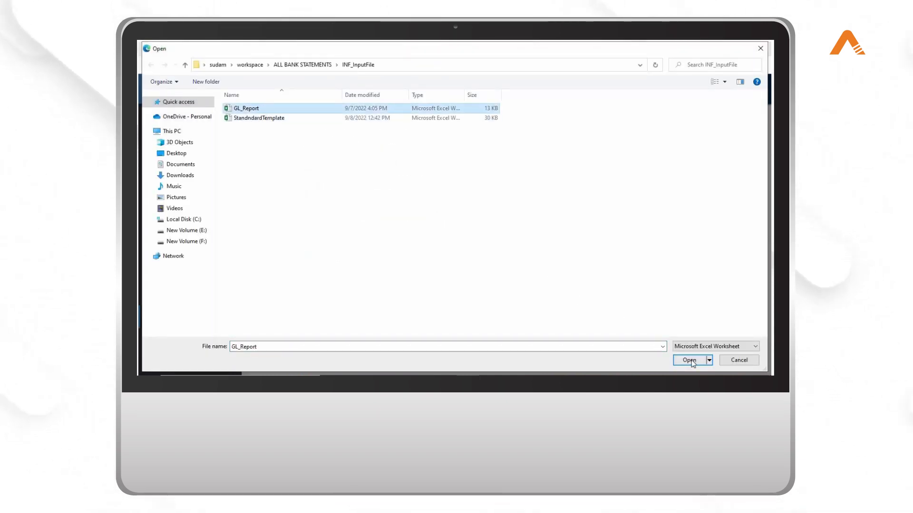
left_click(689, 359)
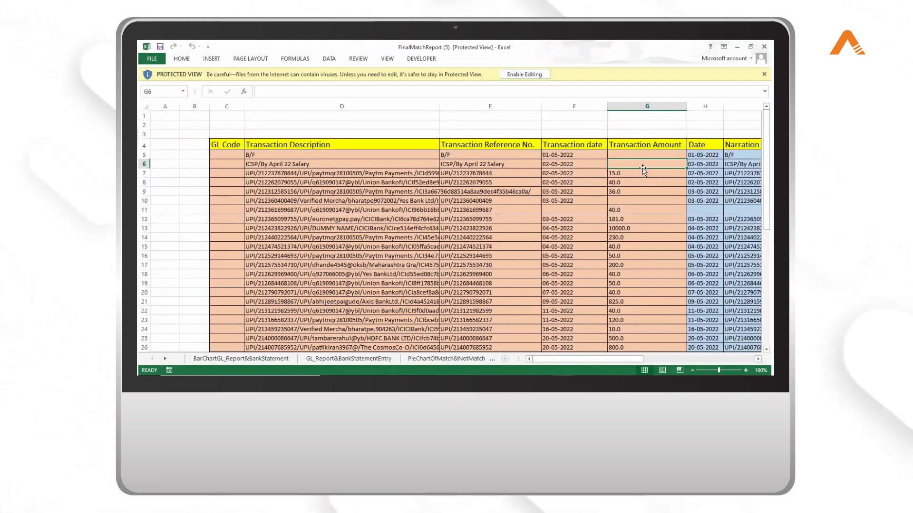
Scroll across FinalMatchReport, inspecting the K6 withdrawal, P10 BalanceCheck and J10 reference
scroll("right", 3)
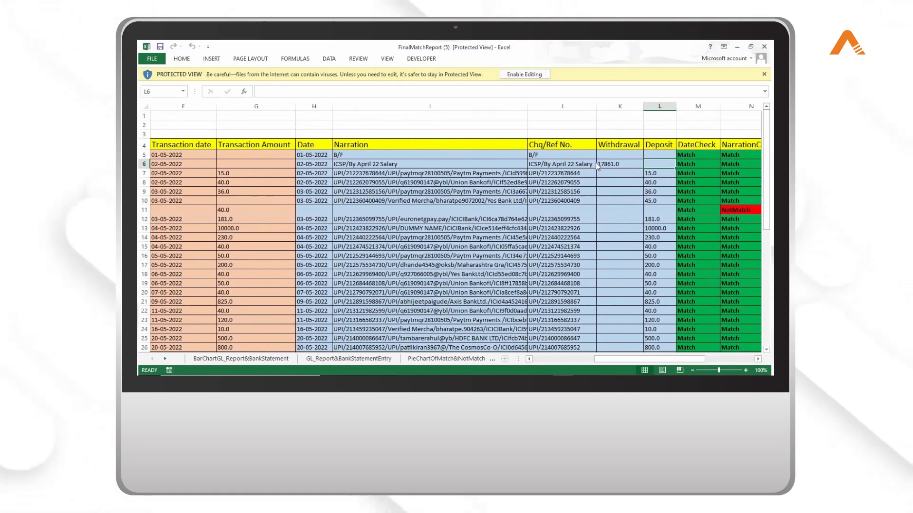
left_click(619, 164)
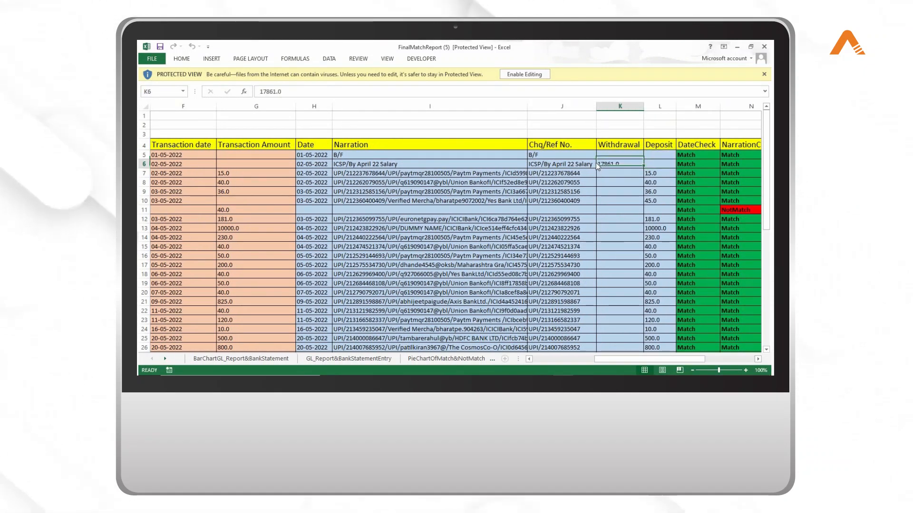
scroll("right", 3)
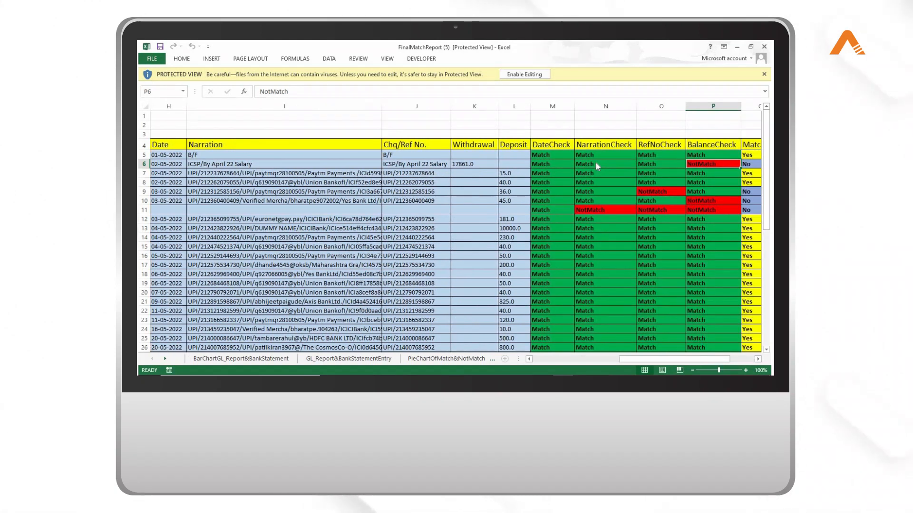
left_click(712, 201)
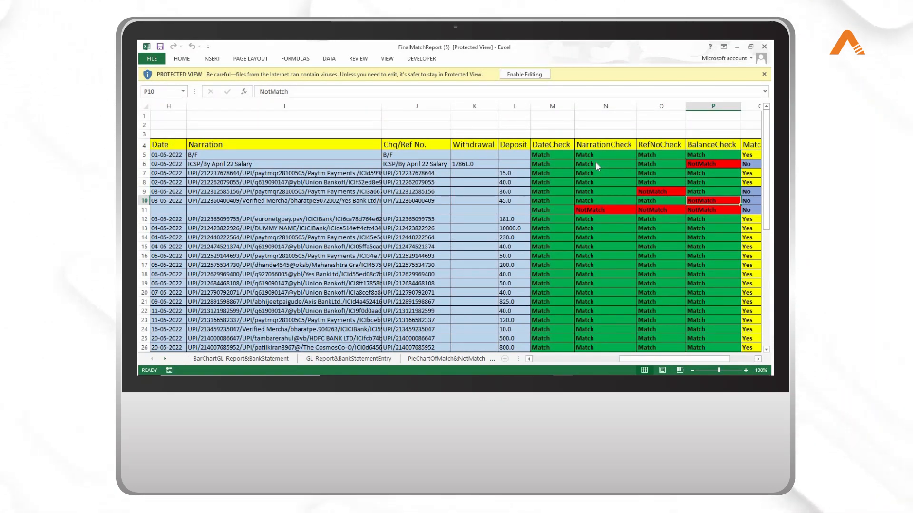
left_click(415, 200)
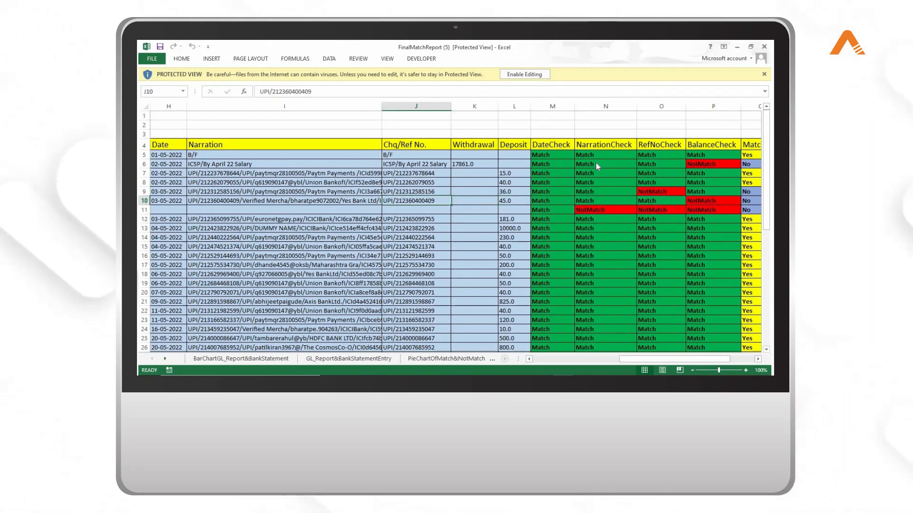